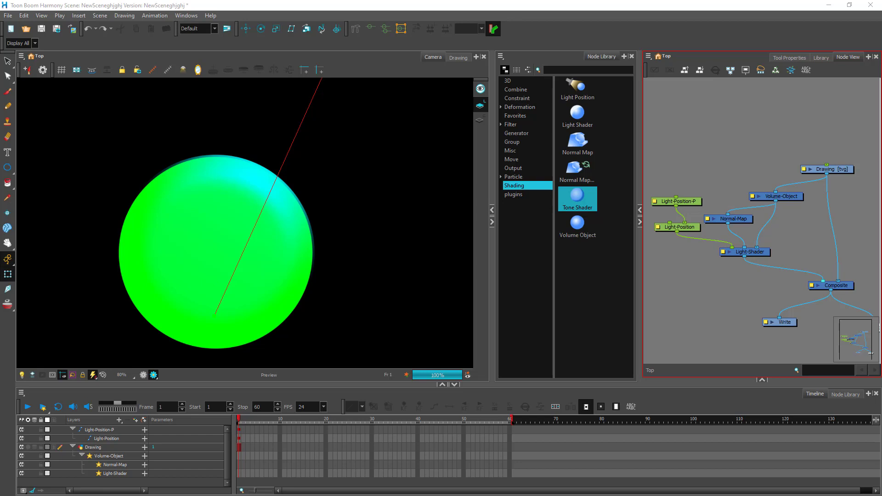
mouse_move(152, 206)
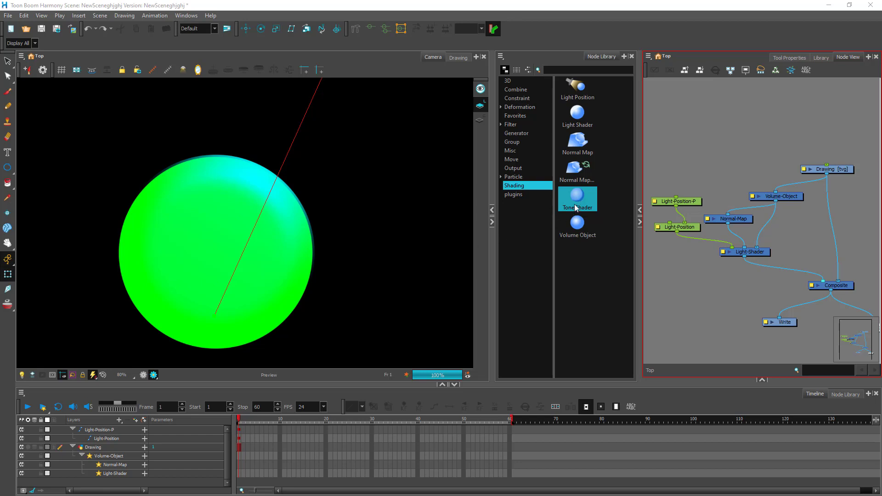
mouse_move(577, 207)
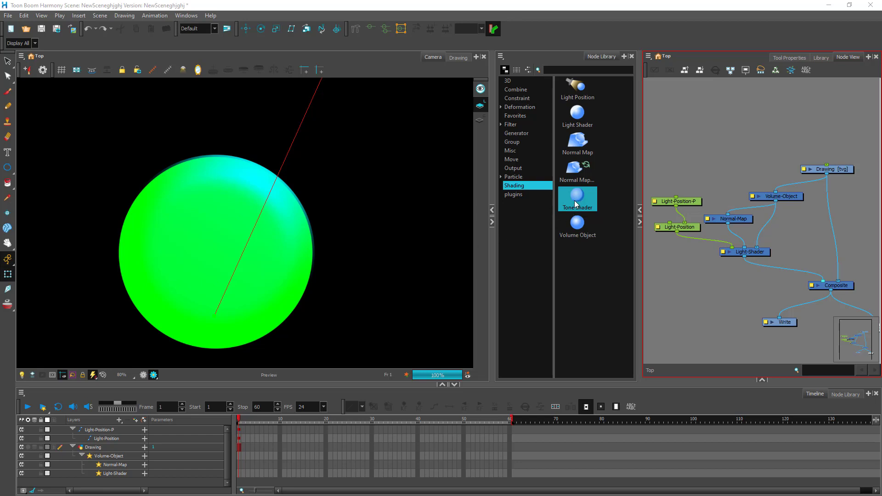
mouse_move(577, 204)
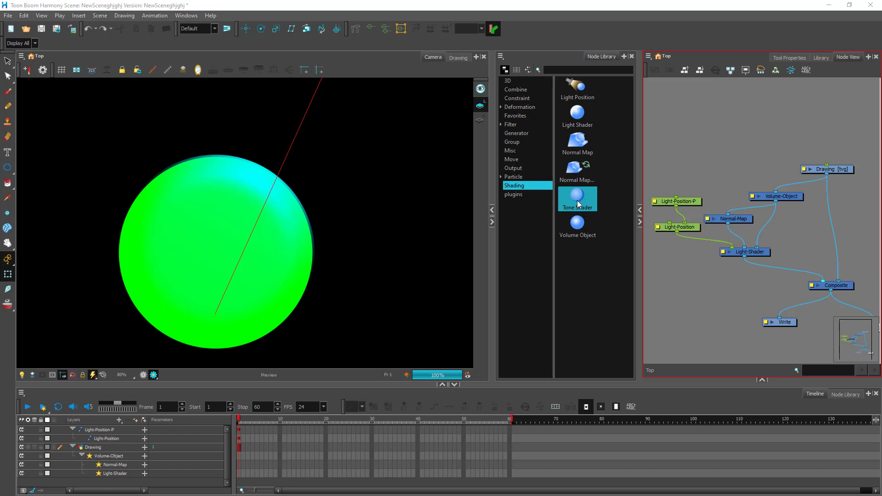
mouse_move(615, 232)
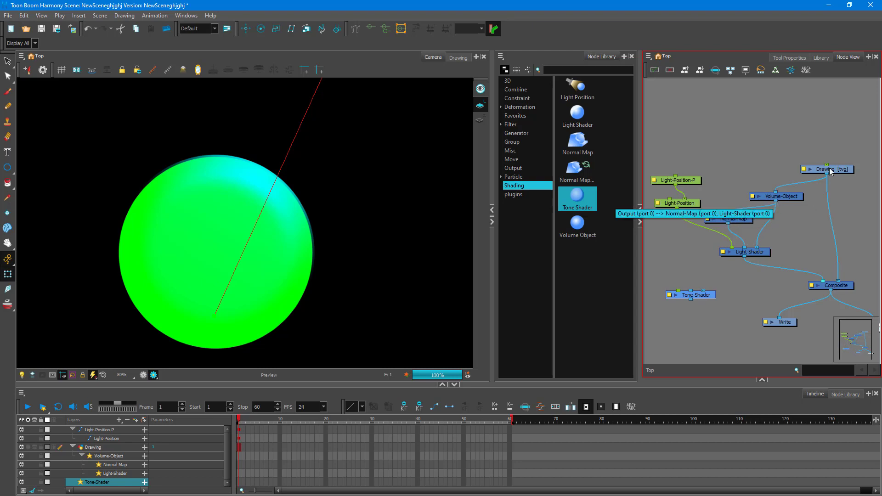
mouse_move(742, 259)
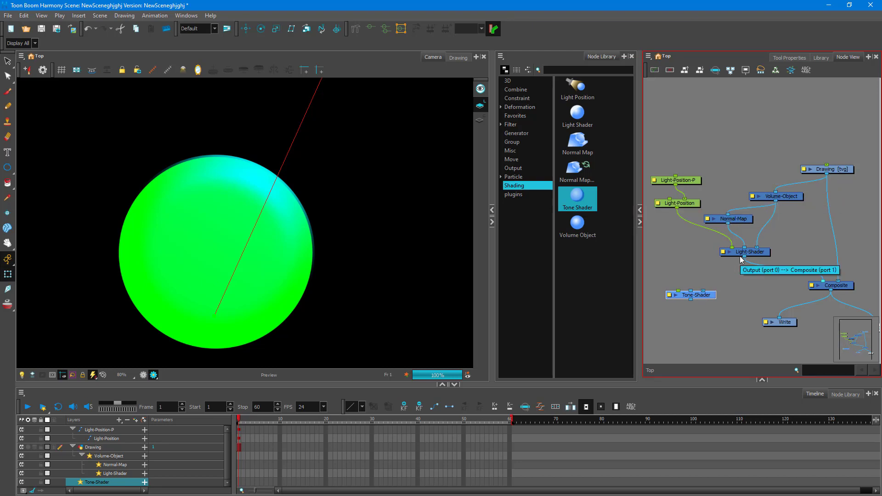
Step: Wire the Tone-Shader's ports into the Normal-Map, light and Composite network
left_click_drag(690, 294, 700, 285)
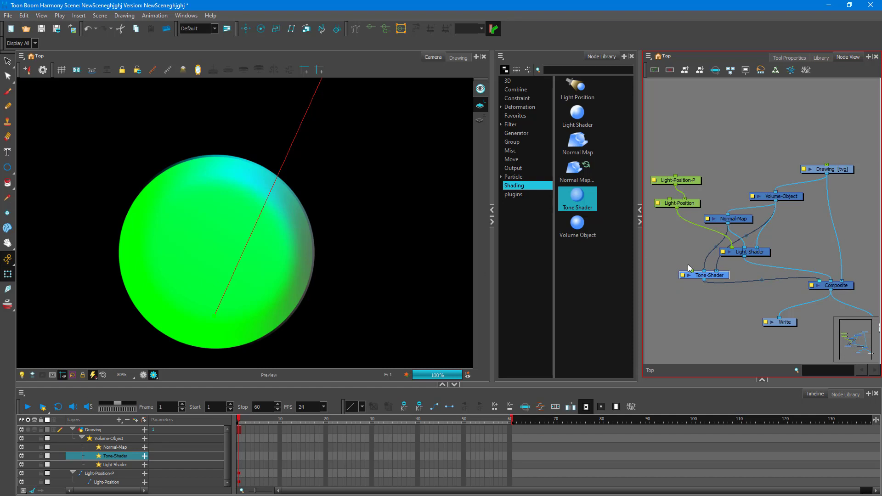
Step: Add a second Light-Position node and set its position value to 7.1 to bring it close above the sphere
left_click(576, 90)
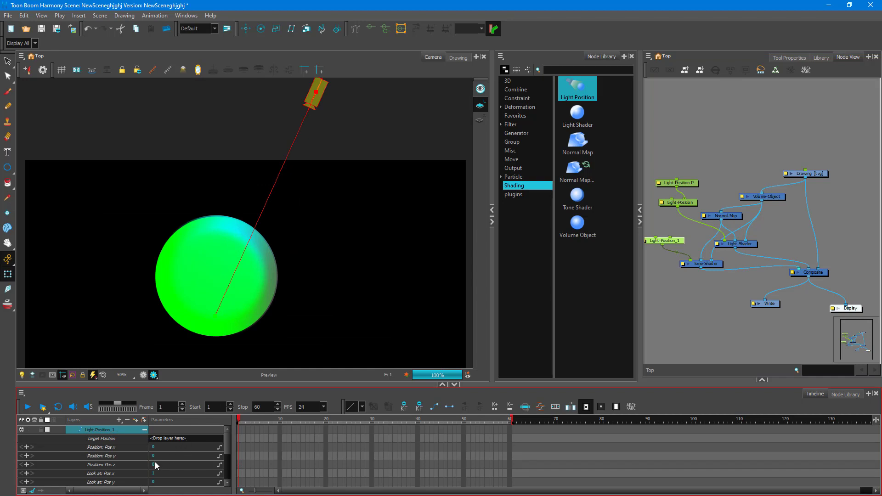
type("7.1000")
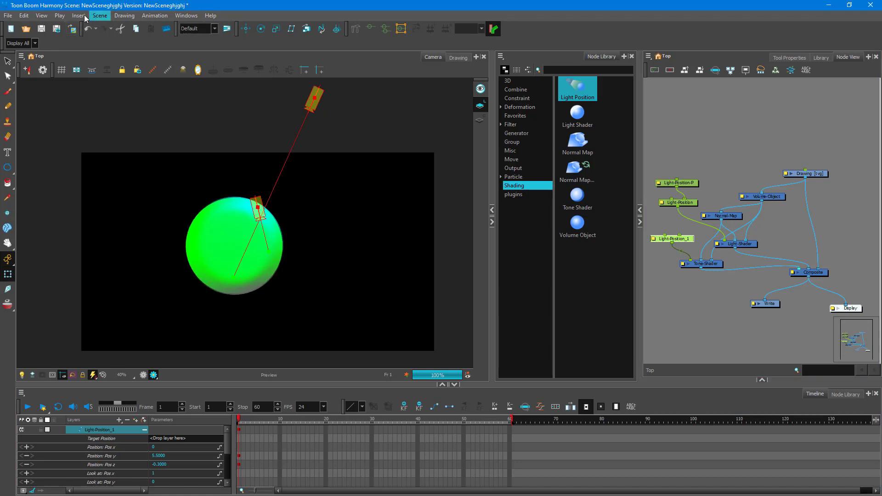
mouse_move(41, 16)
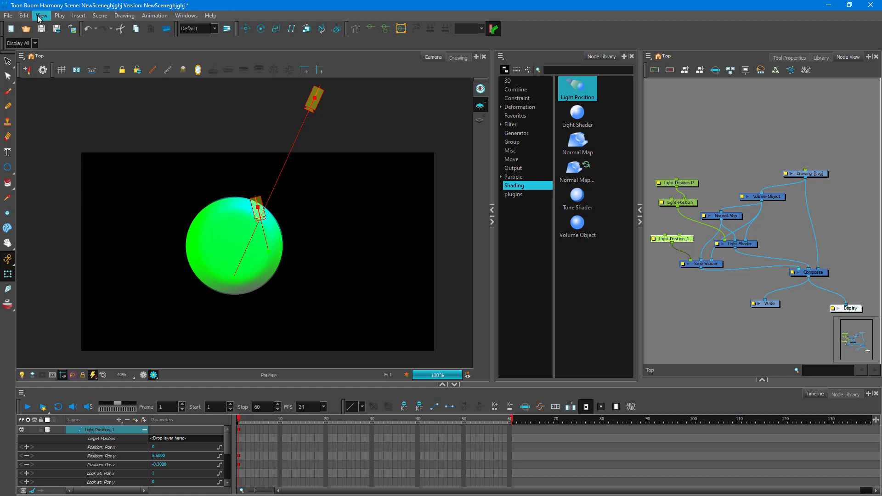
Step: Enlarge the sphere in the Camera view and push Light-Position_1 higher and farther back
left_click(41, 15)
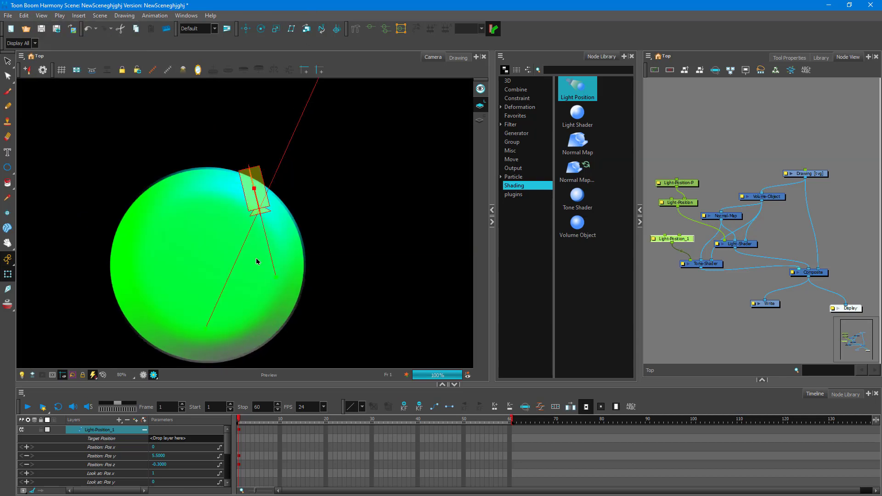
mouse_move(191, 347)
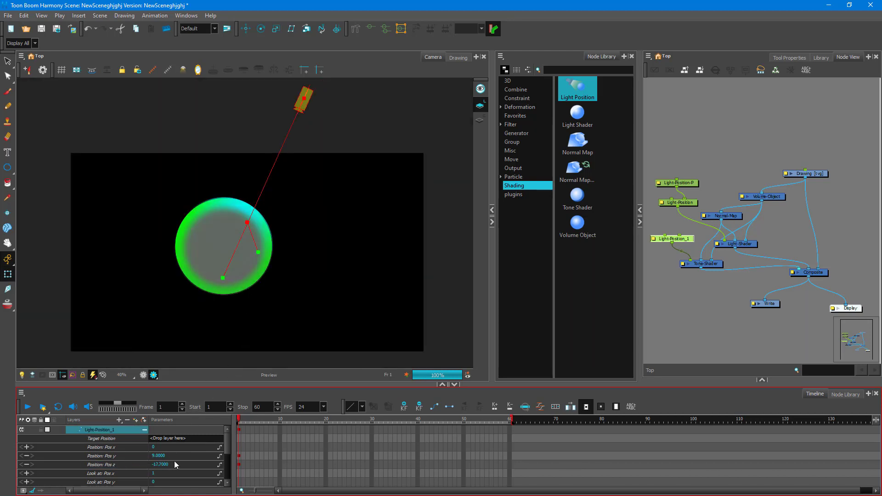
key("ctrl+z")
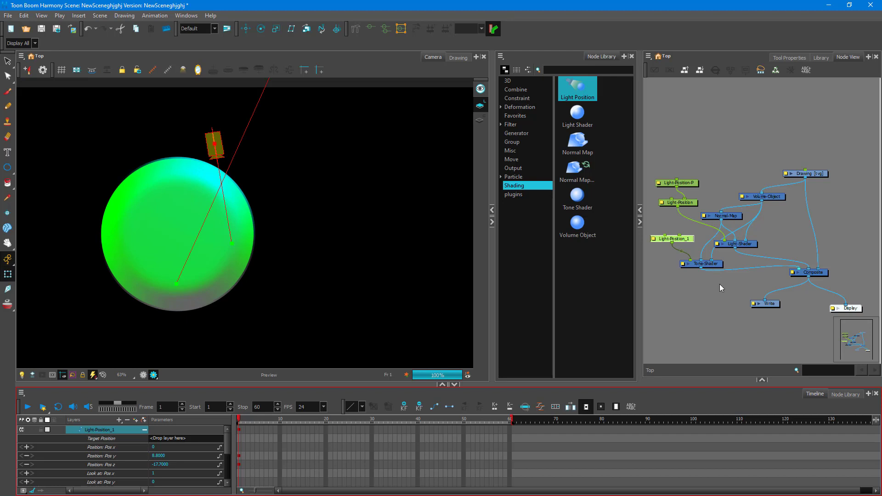
Step: Set the Tone-Shader's Light Type to Directional, trying Sharp then keeping Smooth shading
left_click(701, 263)
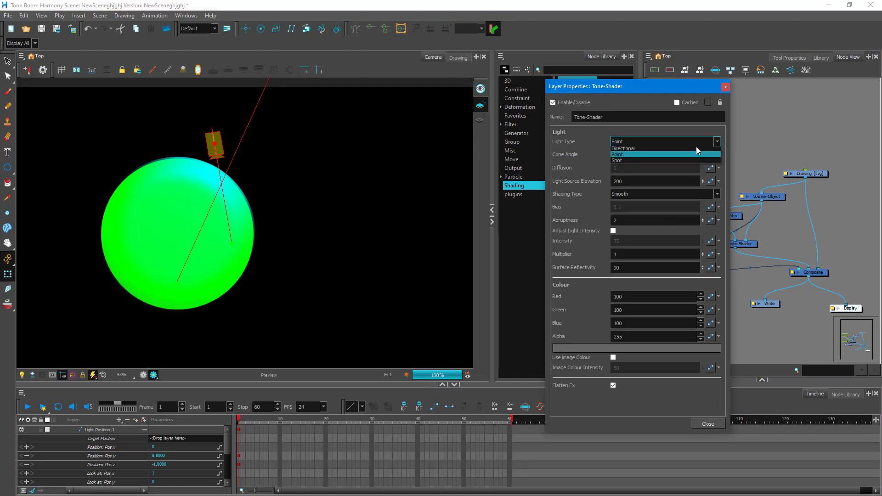
left_click(629, 148)
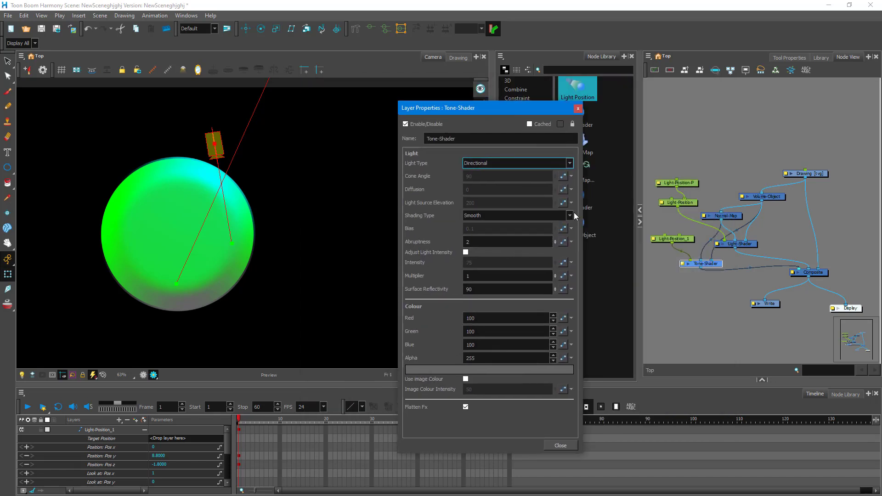
left_click(516, 215)
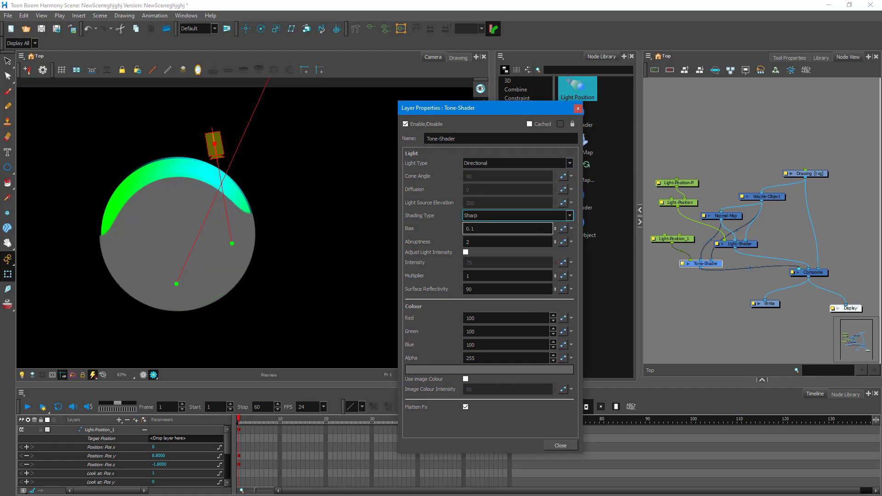
left_click(571, 215)
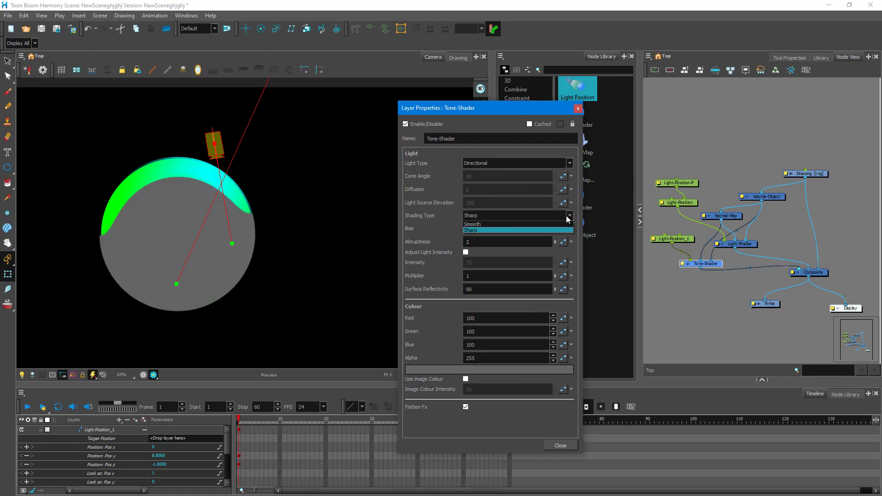
left_click(471, 224)
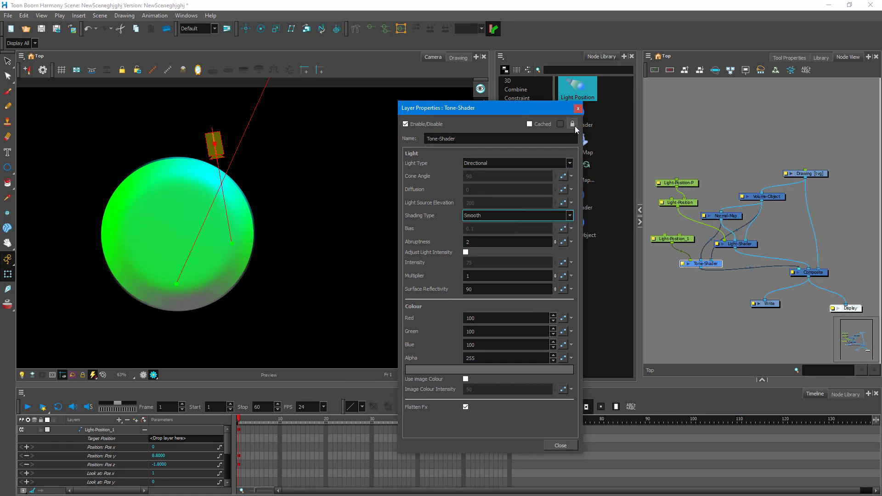
left_click(559, 445)
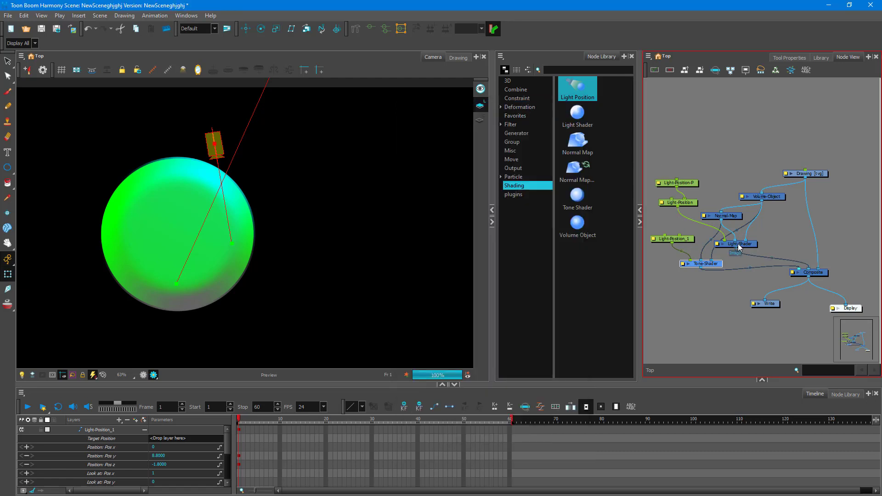
Step: Review the Light-Shader's shading type and light settings, then close its properties
double_click(738, 244)
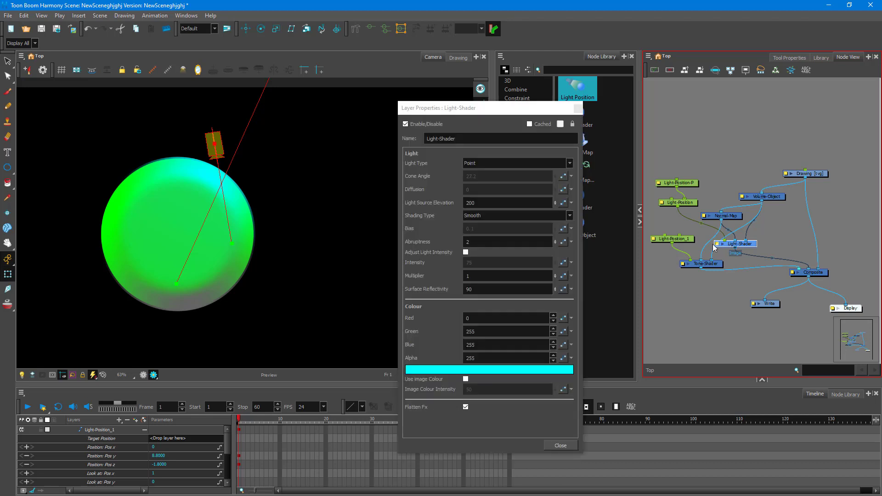
left_click(569, 215)
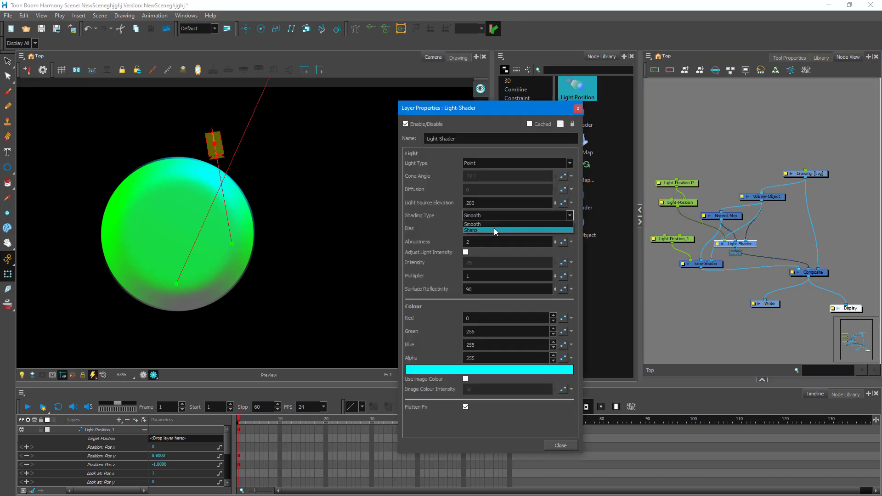
left_click(472, 231)
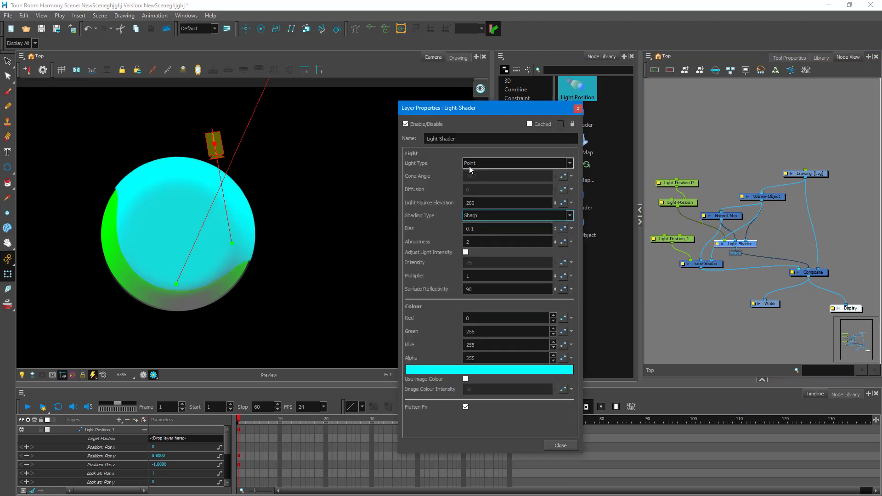
left_click(560, 445)
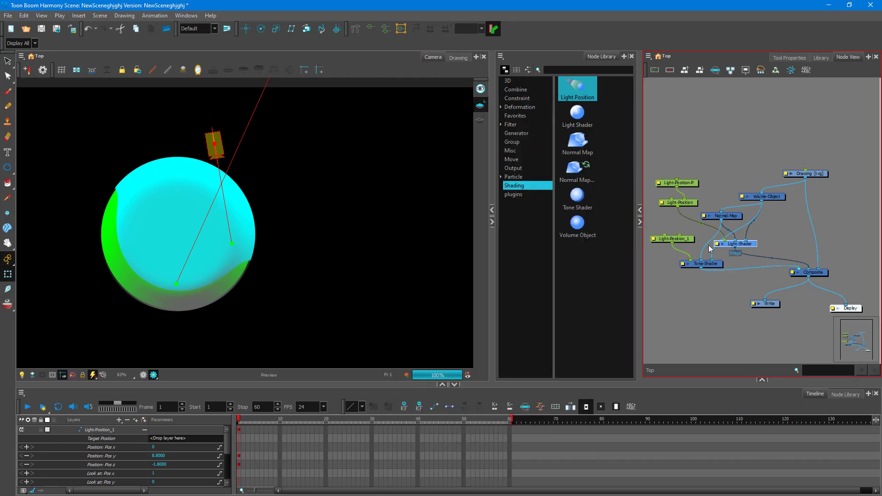
Step: Try Sharp shading on the Tone-Shader and return it to Smooth
double_click(705, 264)
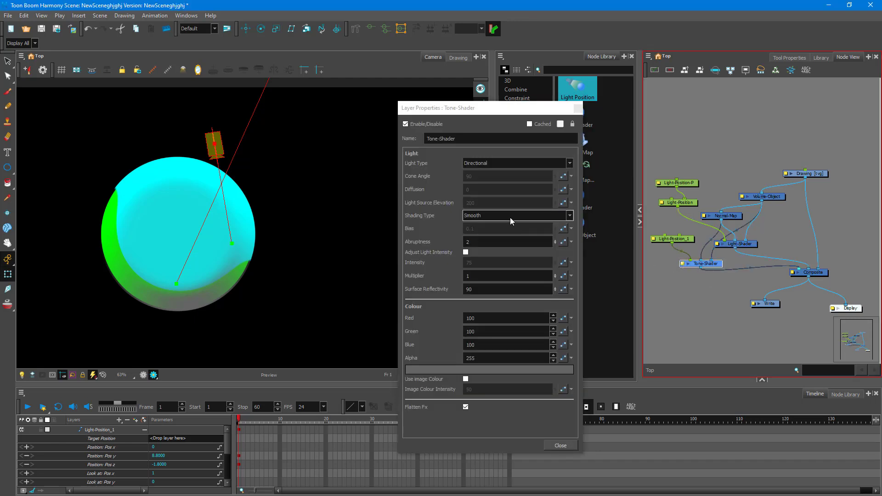
left_click(516, 215)
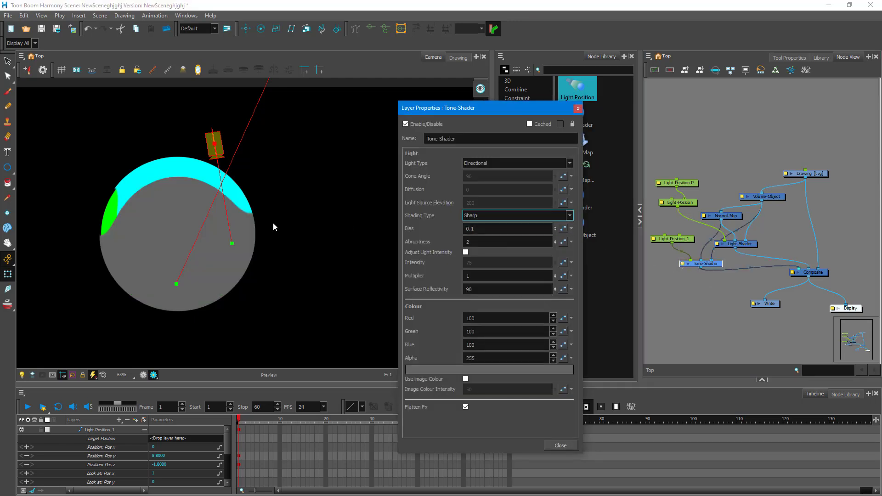
left_click(516, 215)
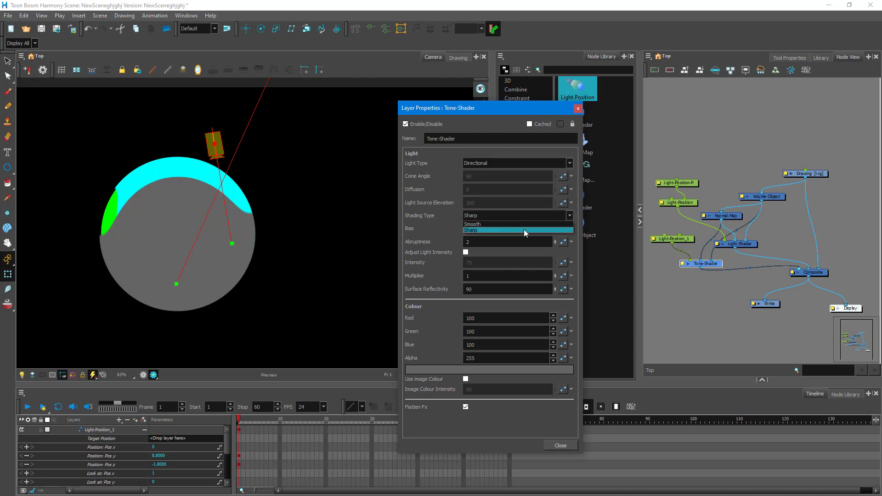
left_click(472, 224)
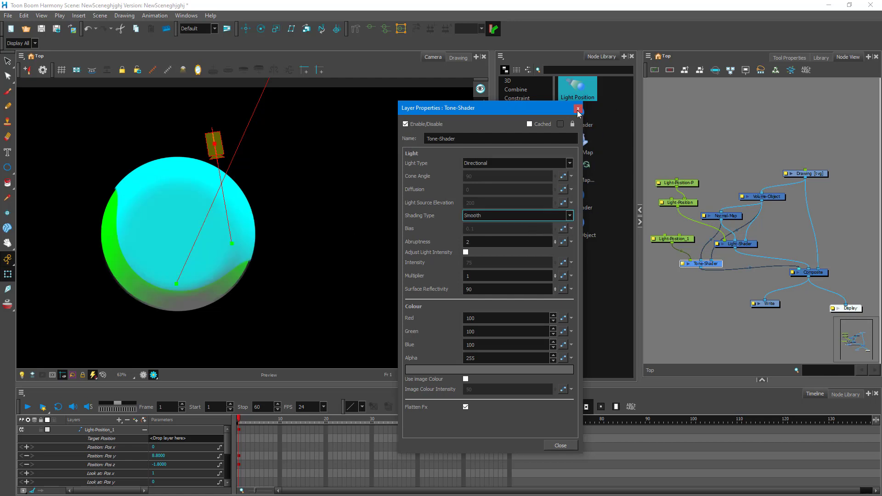
left_click(578, 108)
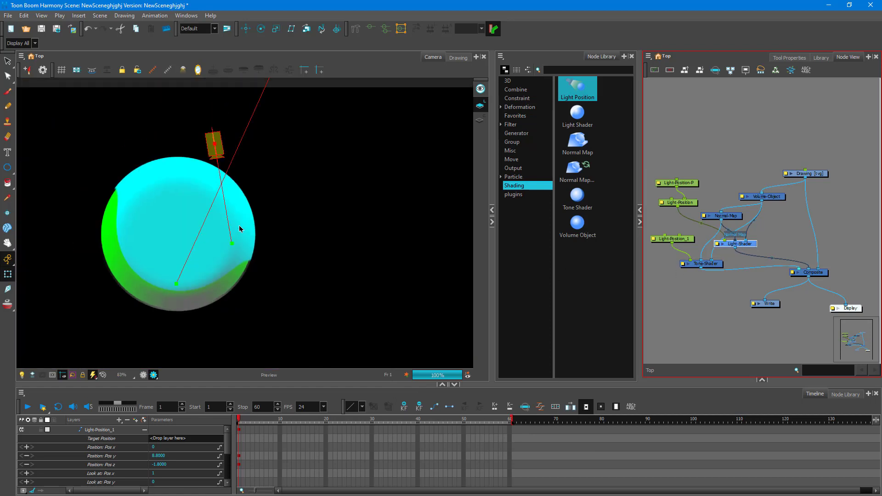
Step: Set the Light-Shader's Shading Type to Smooth
double_click(735, 244)
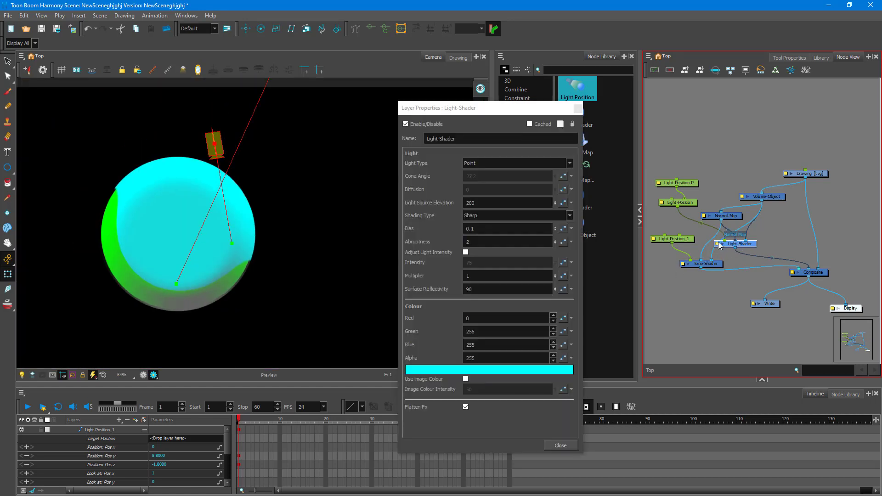
left_click(516, 215)
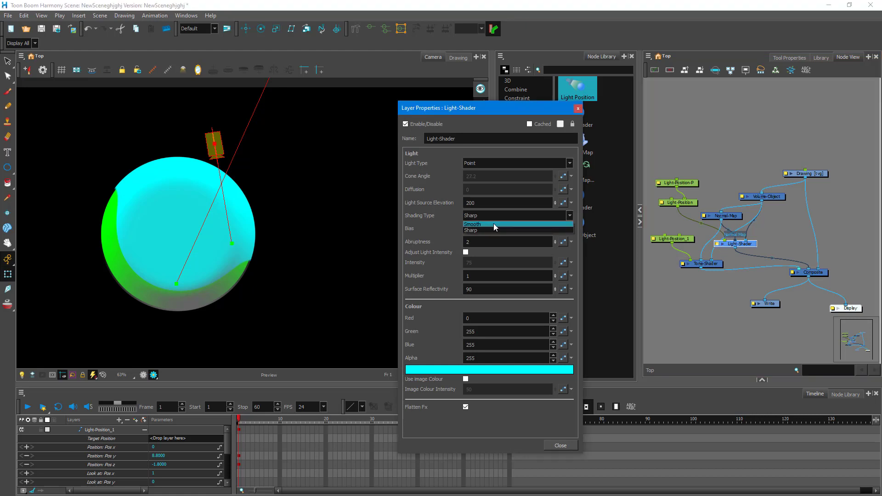
left_click(472, 224)
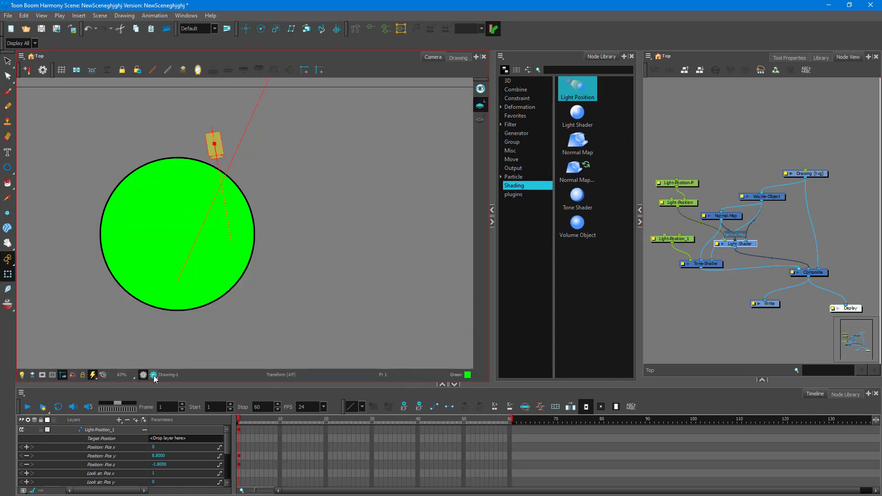
Step: Turn on Render View for the lit sphere and select the Volume-Object node
left_click(154, 375)
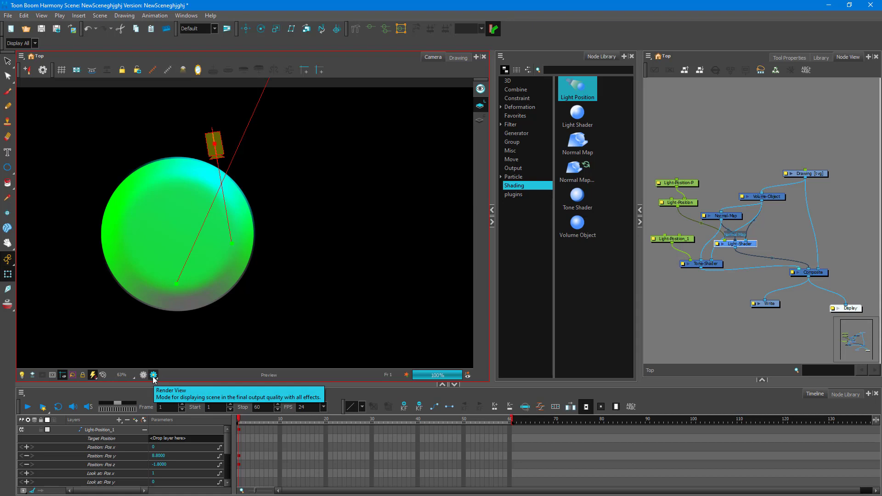
mouse_move(747, 215)
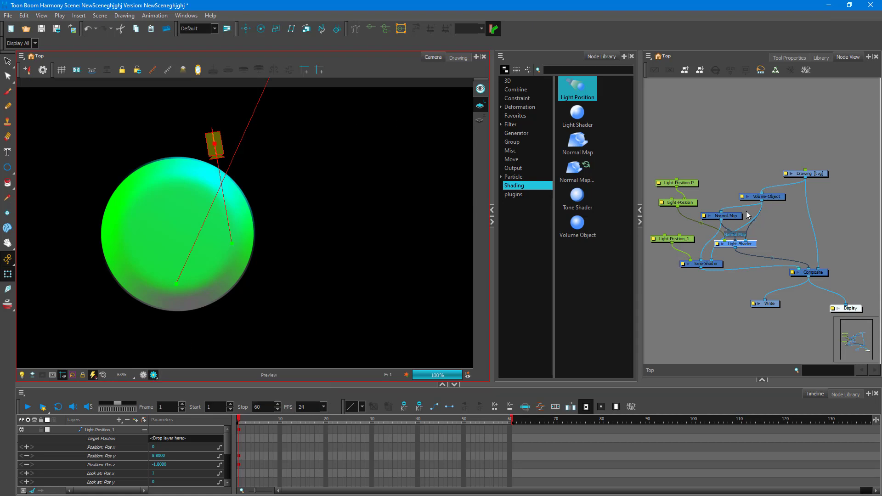
left_click(760, 197)
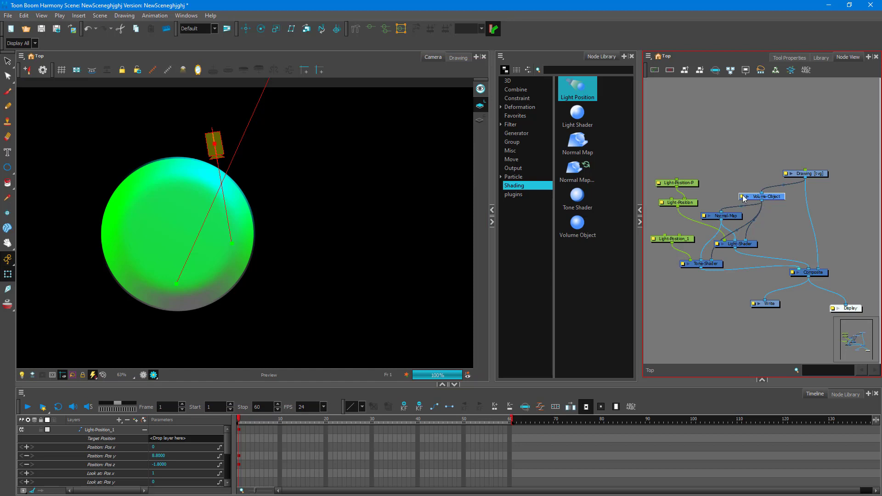
Step: Set the Normal-Map's Bevel Size for Volume-Object to 80
double_click(763, 196)
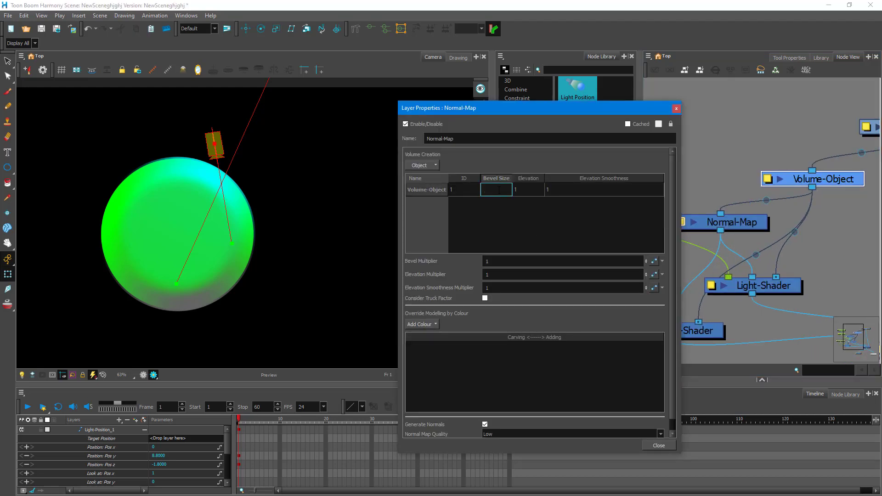
type("80")
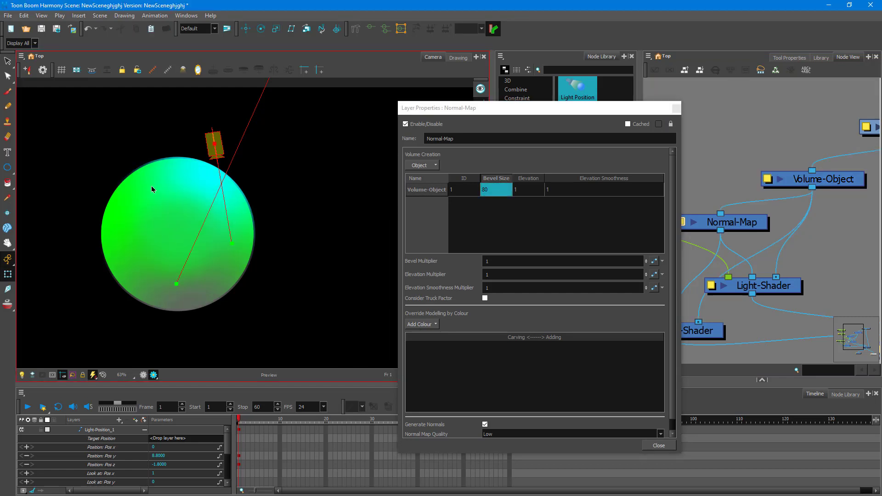
mouse_move(276, 194)
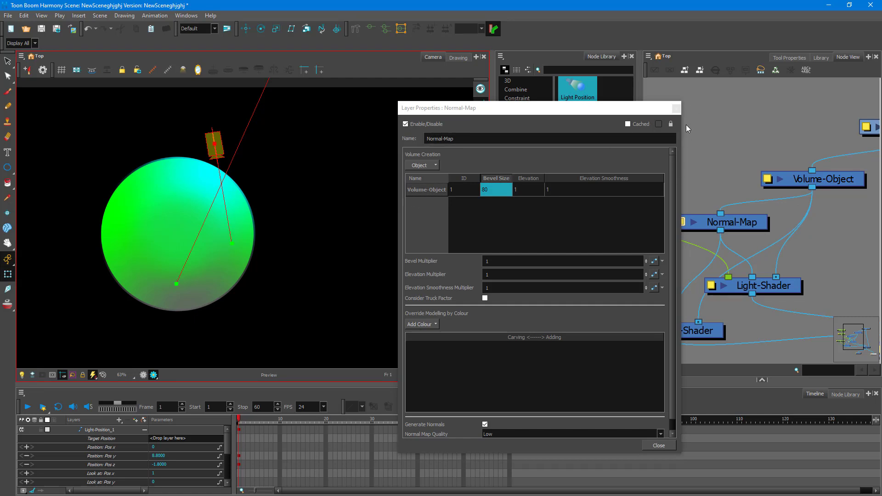
left_click(658, 445)
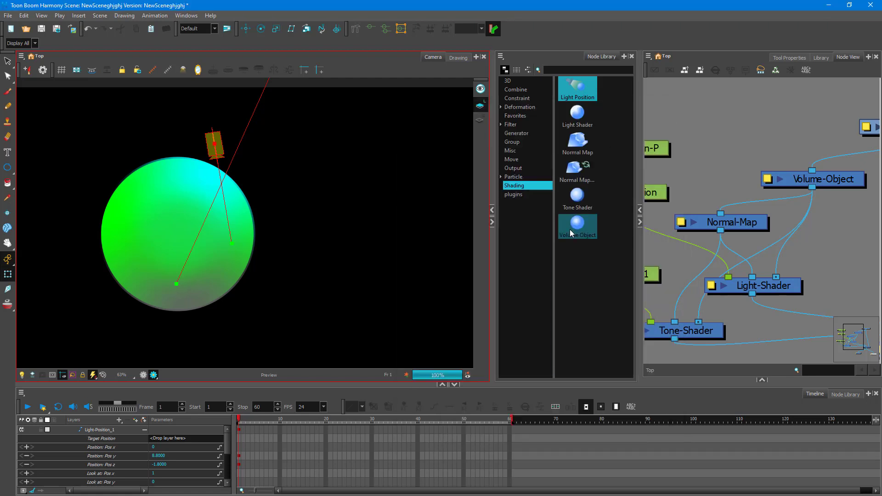
mouse_move(571, 236)
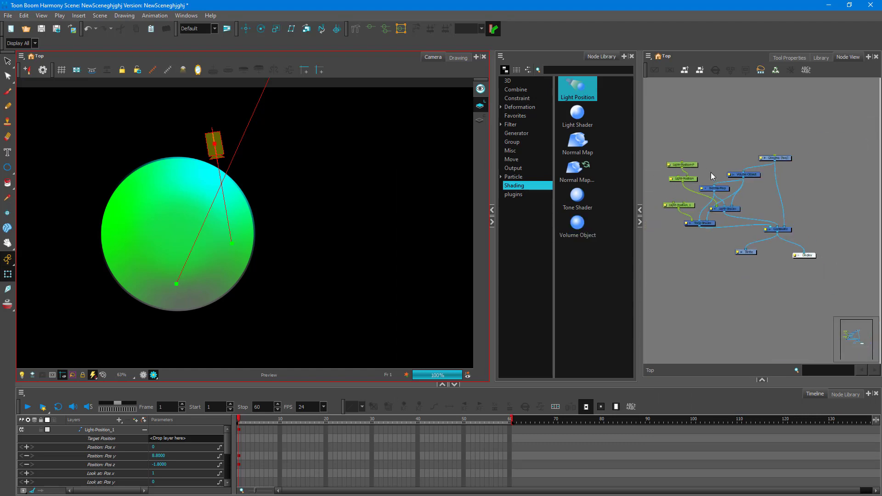
mouse_move(193, 347)
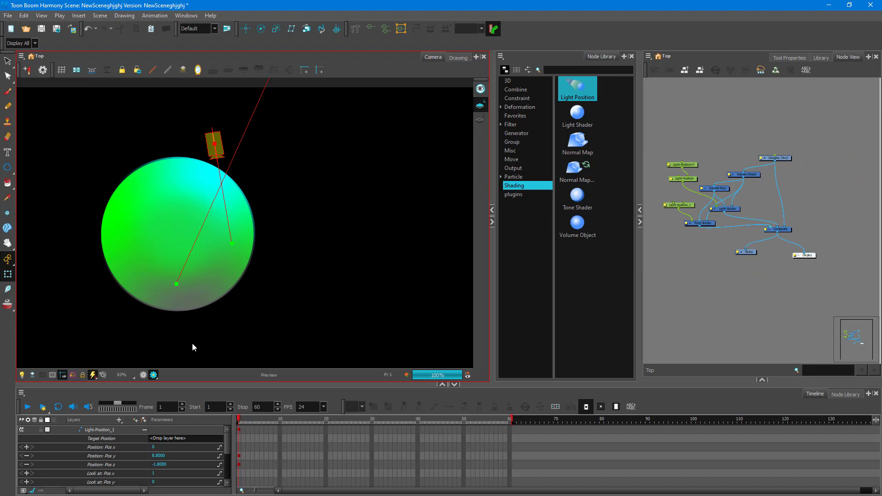
mouse_move(2, 392)
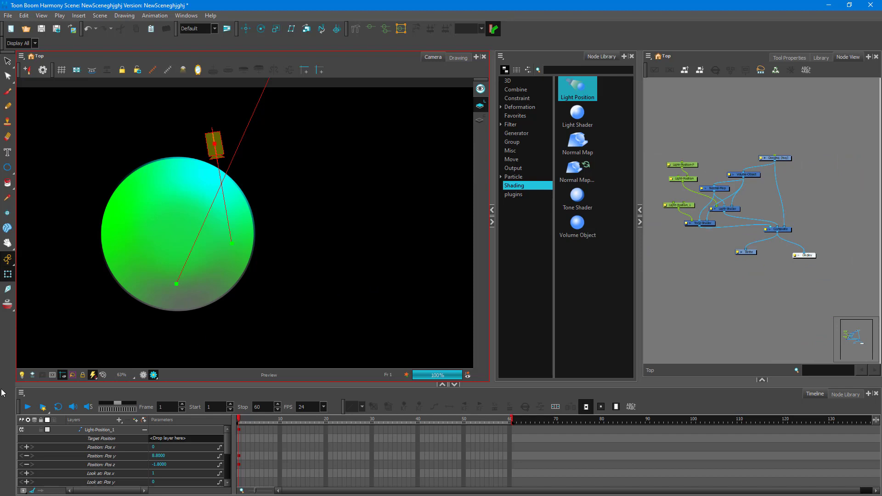